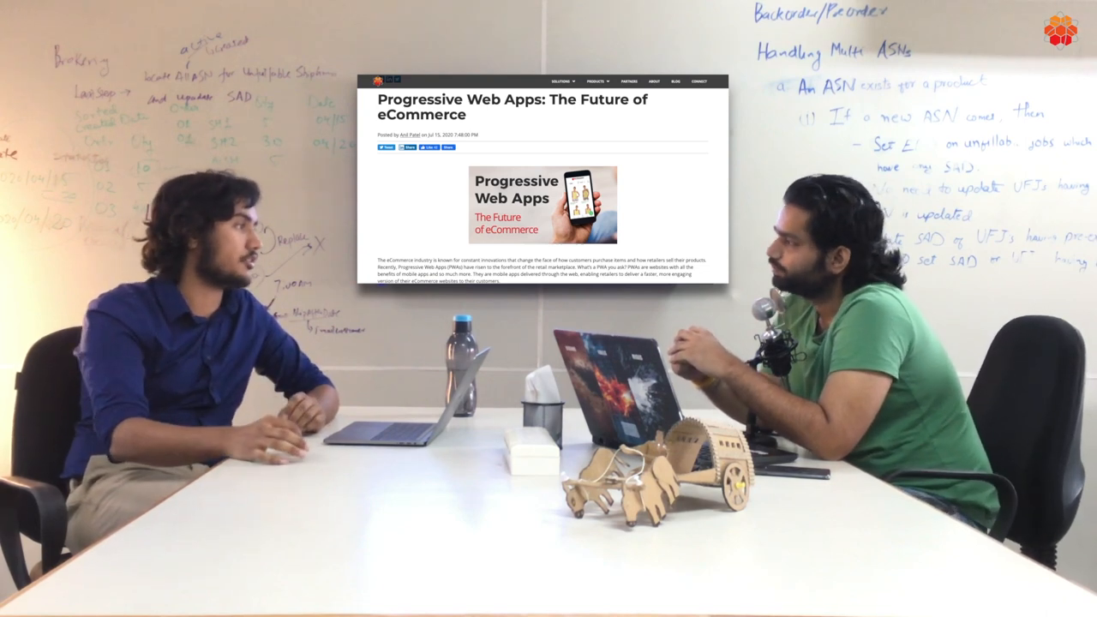
scroll(down, 3)
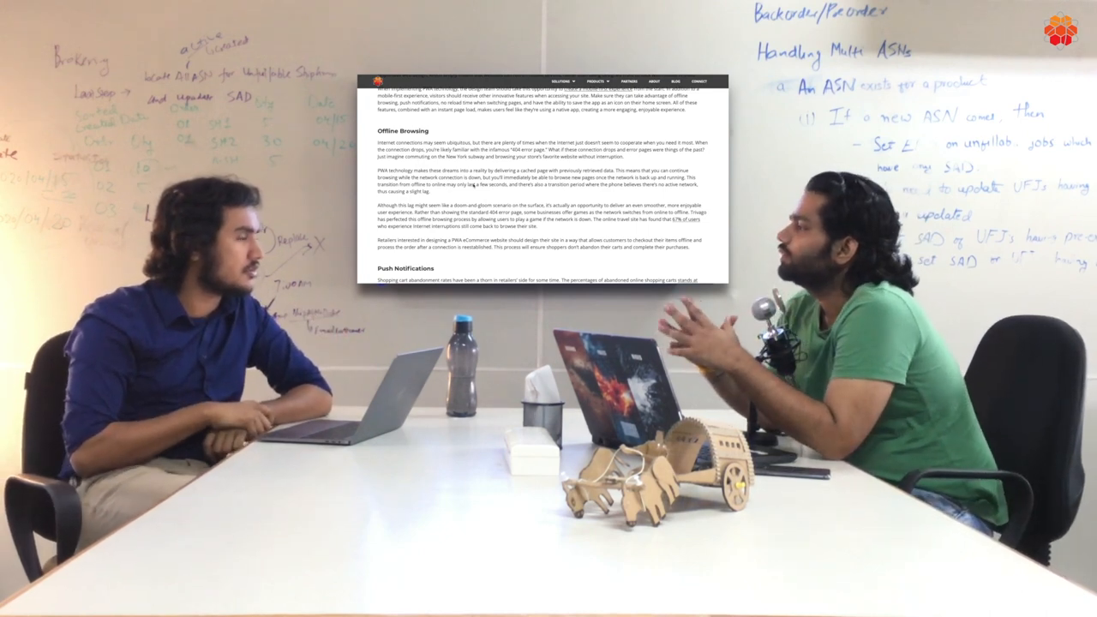
scroll(down, 3)
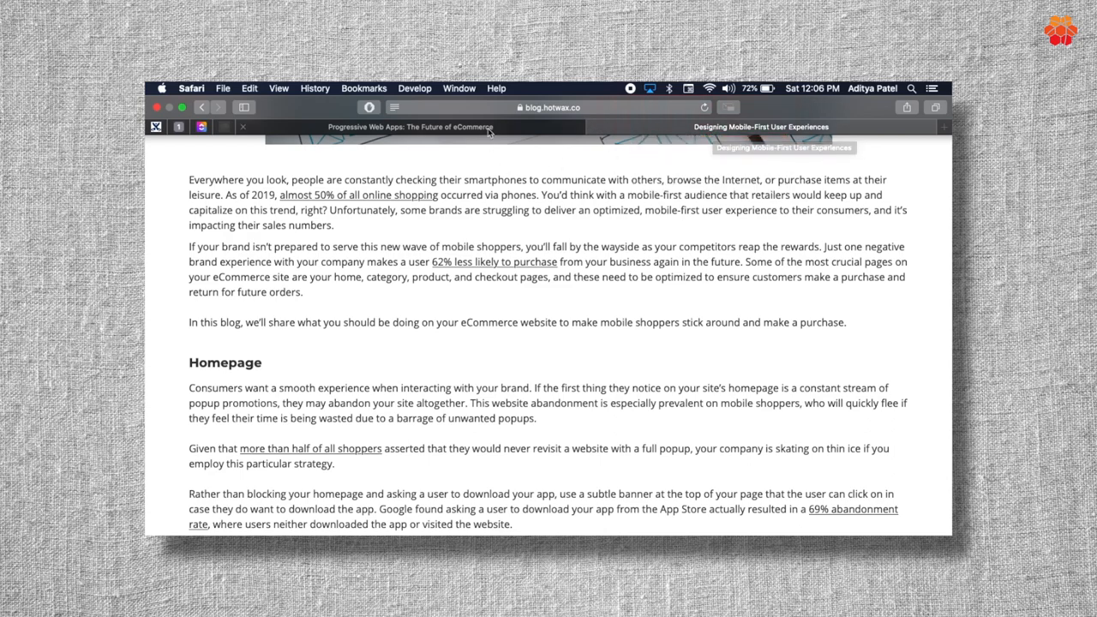
scroll(down, 3)
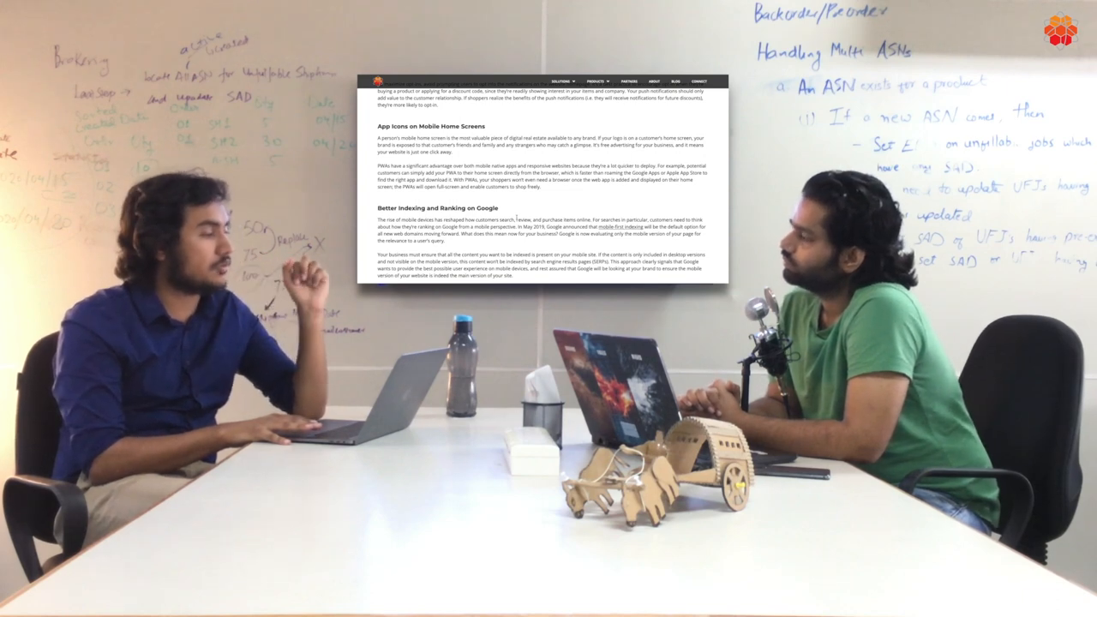
scroll(down, 3)
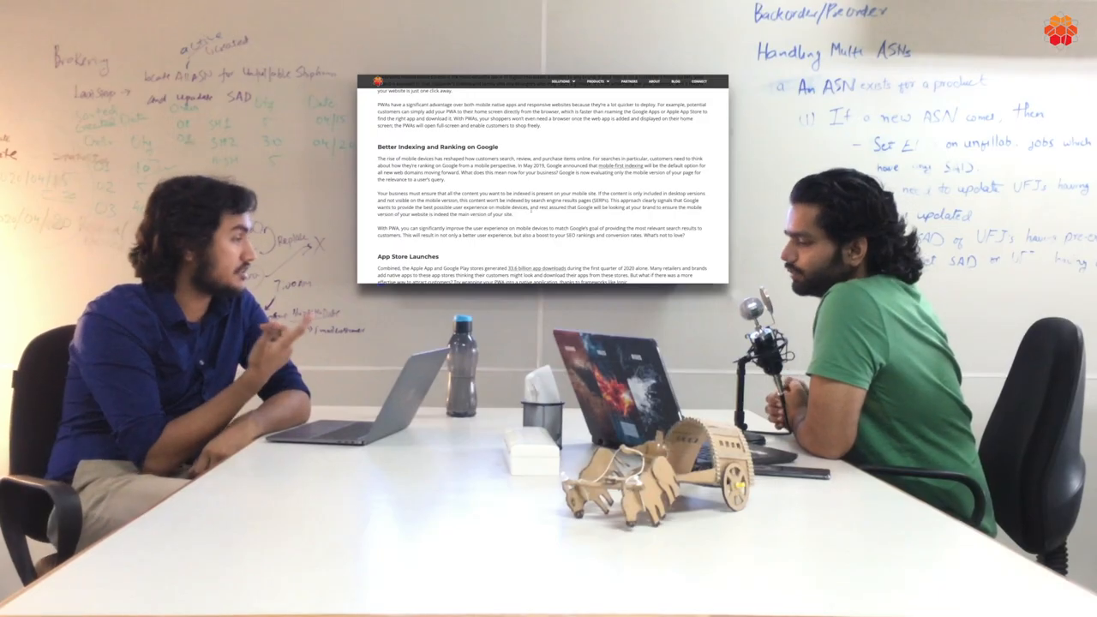